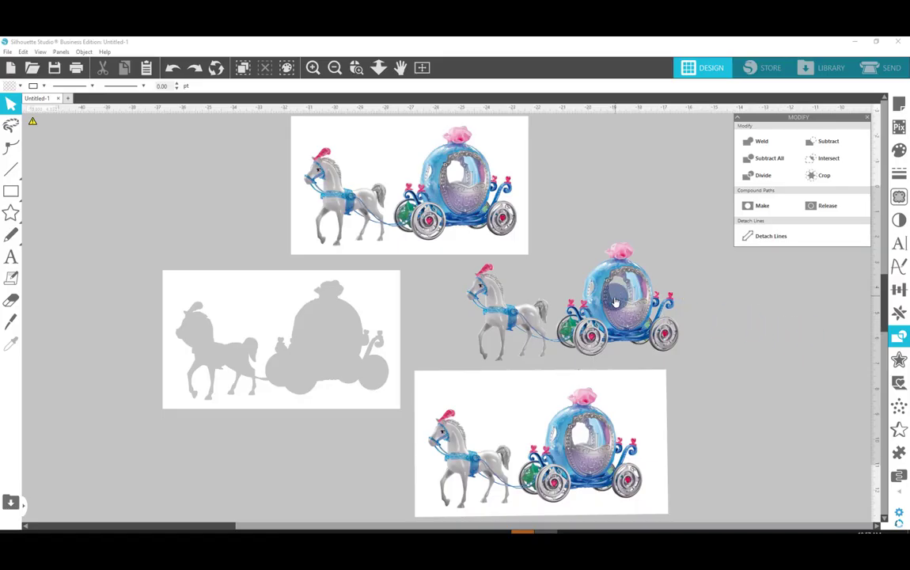
Step: Trace the top carriage photo at about 93% threshold and detach it from its white background
left_click(613, 301)
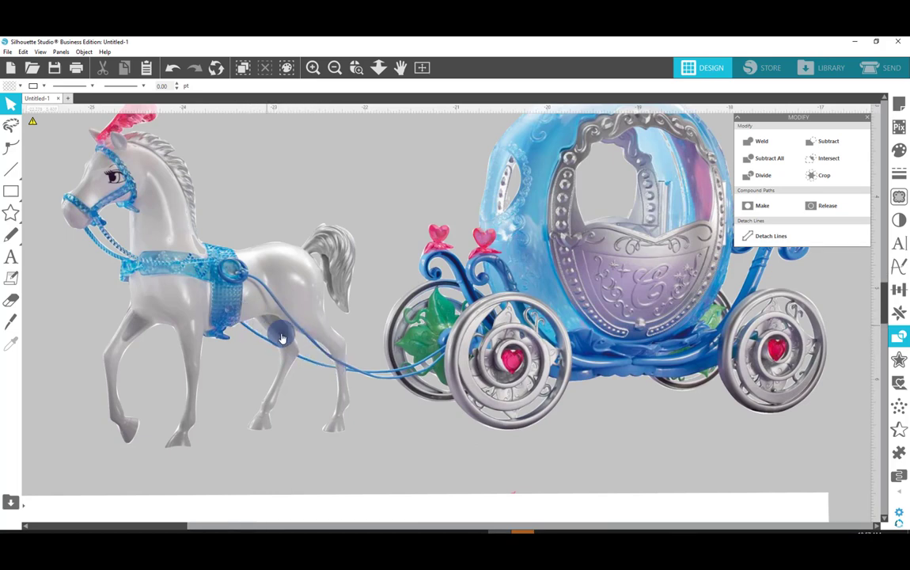
mouse_move(491, 328)
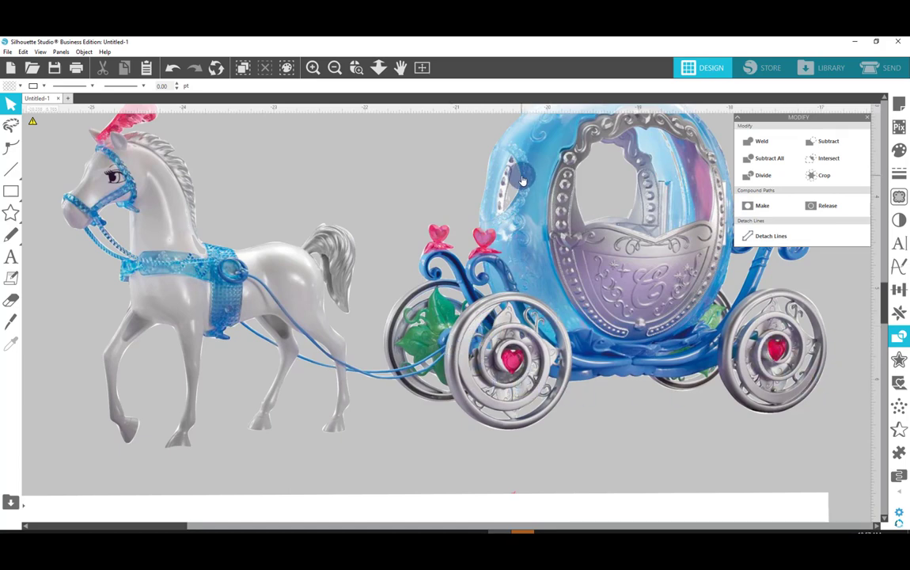
mouse_move(584, 282)
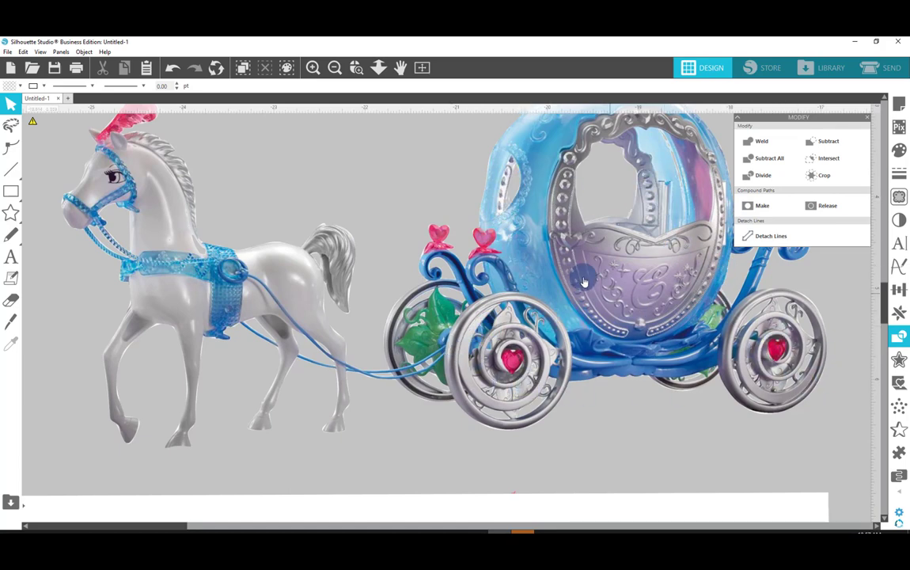
left_click(334, 68)
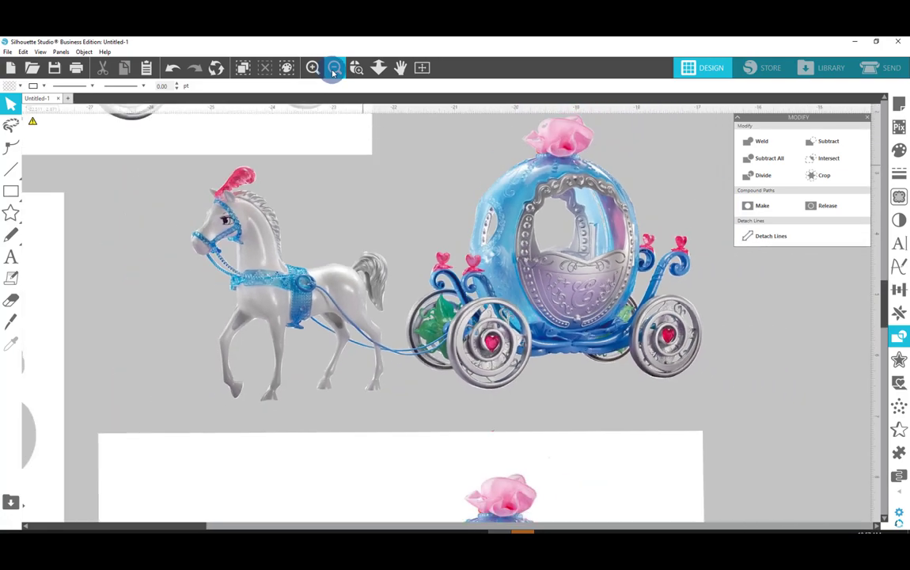
left_click(334, 67)
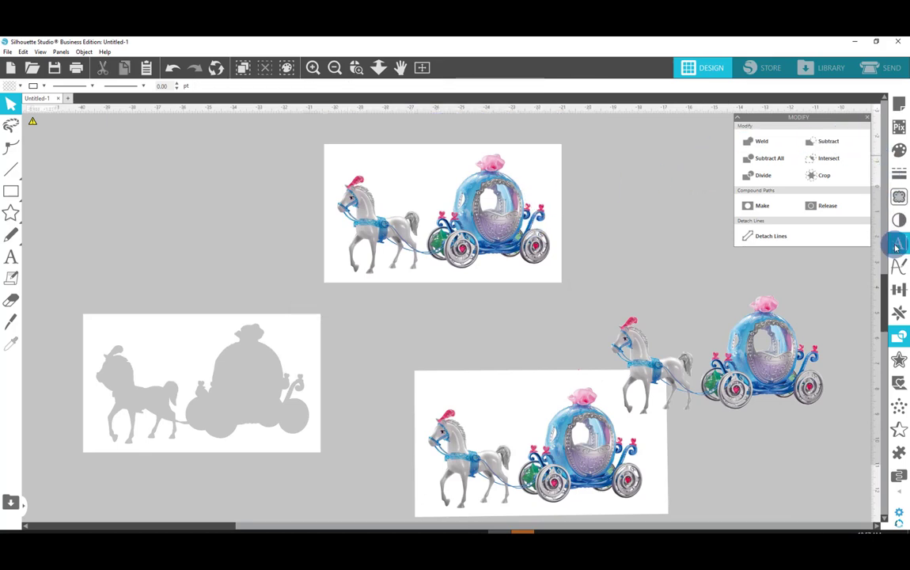
left_click(899, 198)
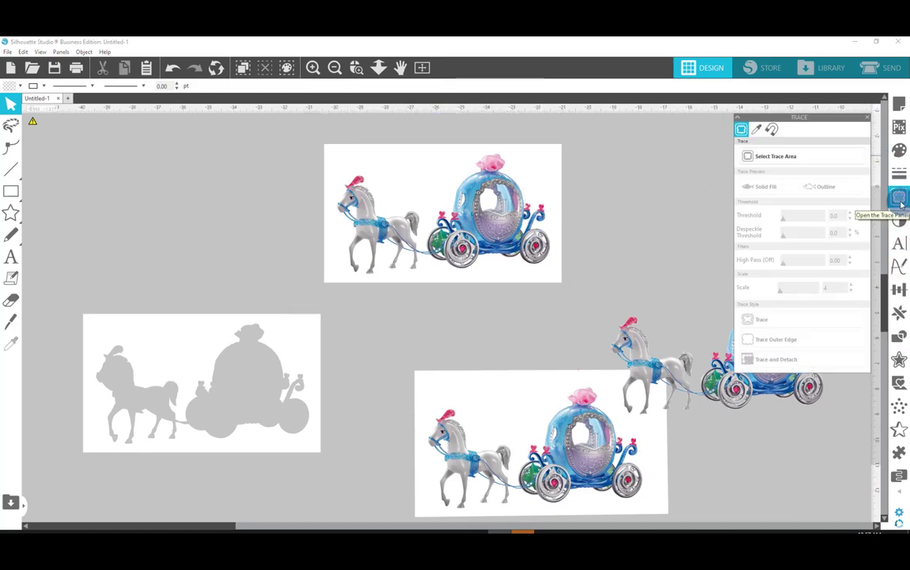
left_click(800, 156)
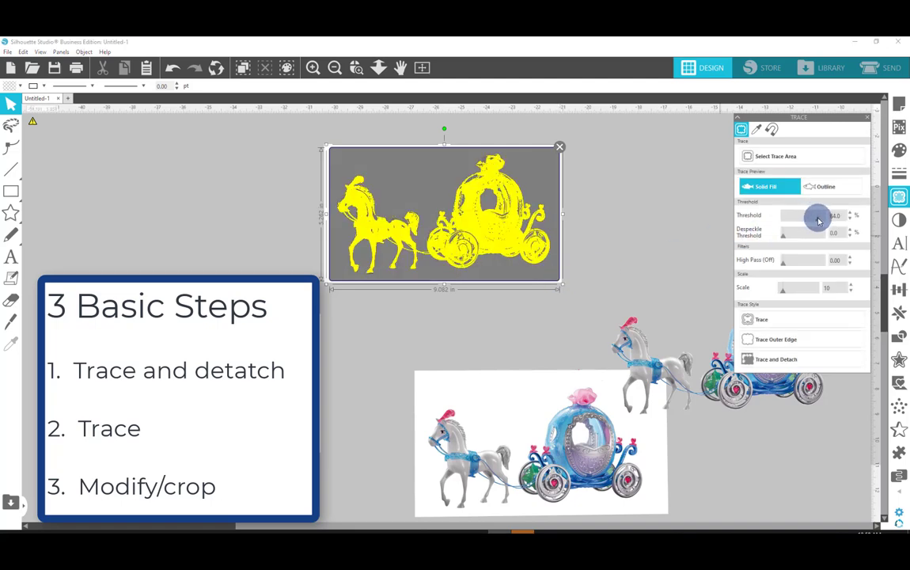
left_click_drag(820, 218, 822, 220)
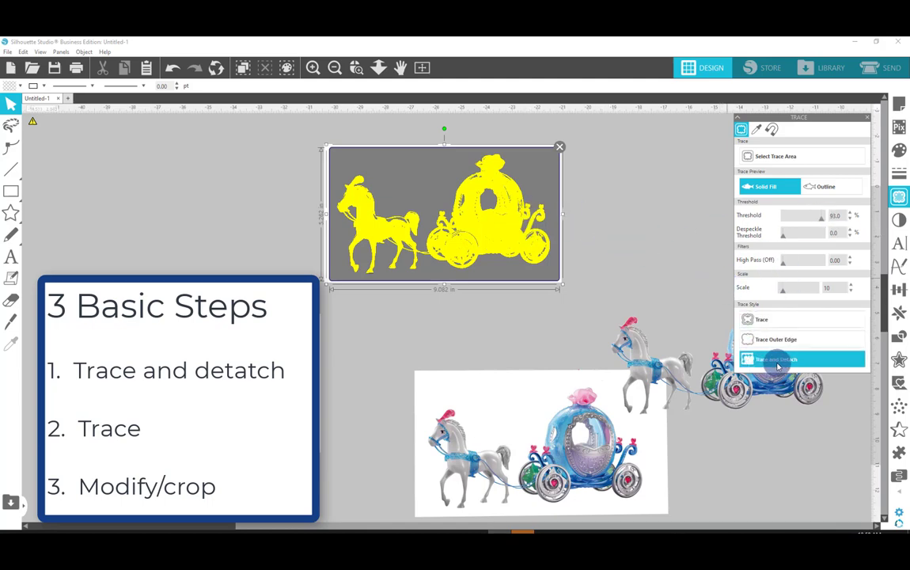
left_click(800, 358)
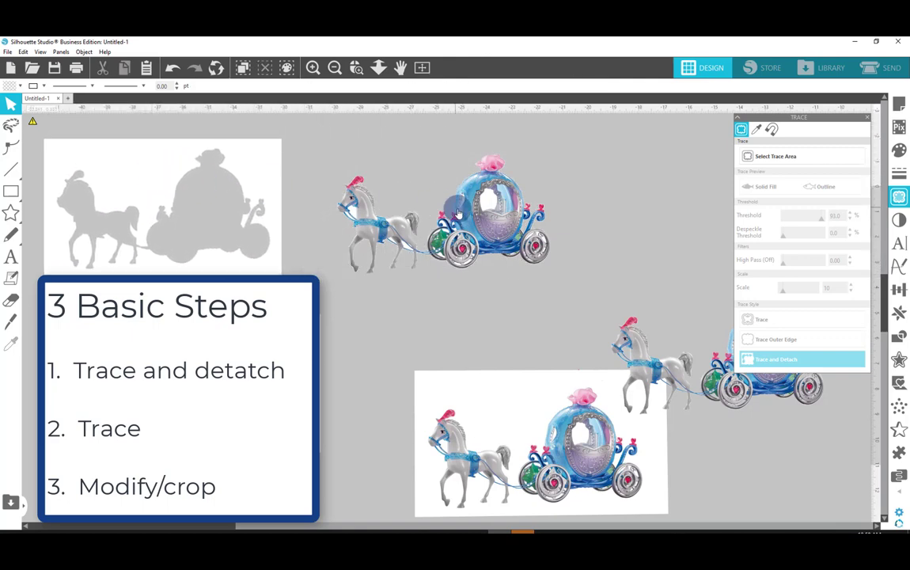
mouse_move(455, 214)
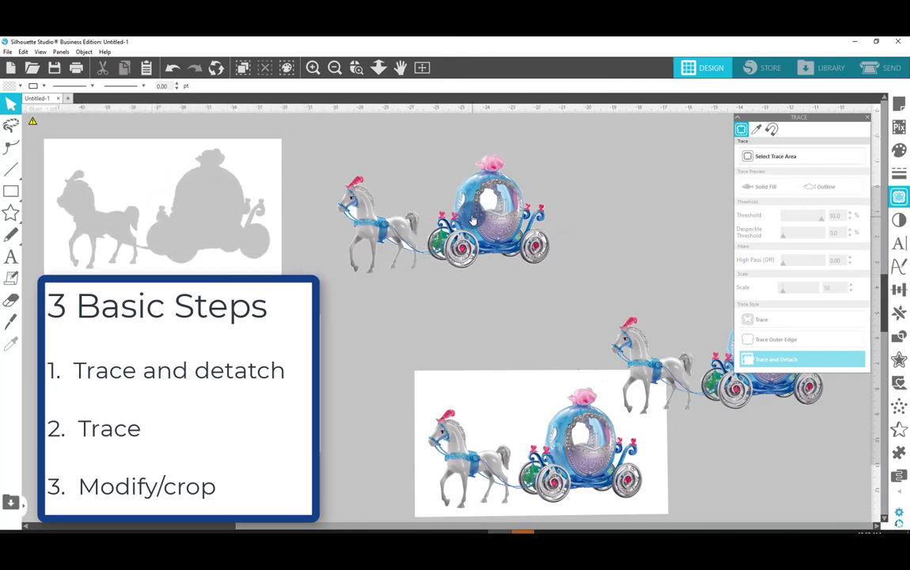
Step: Retrace the detached carriage cutout with a higher threshold and select the traced result
left_click(802, 155)
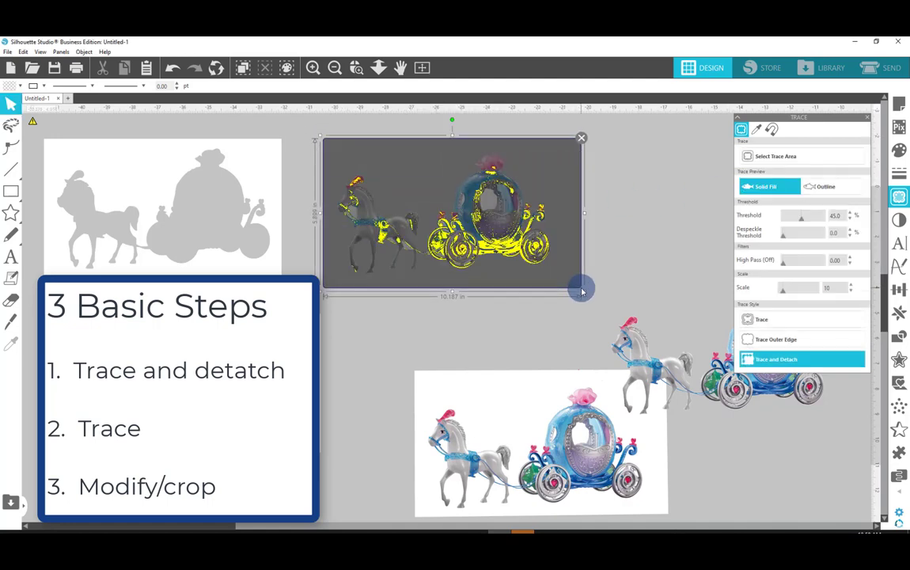
mouse_move(800, 221)
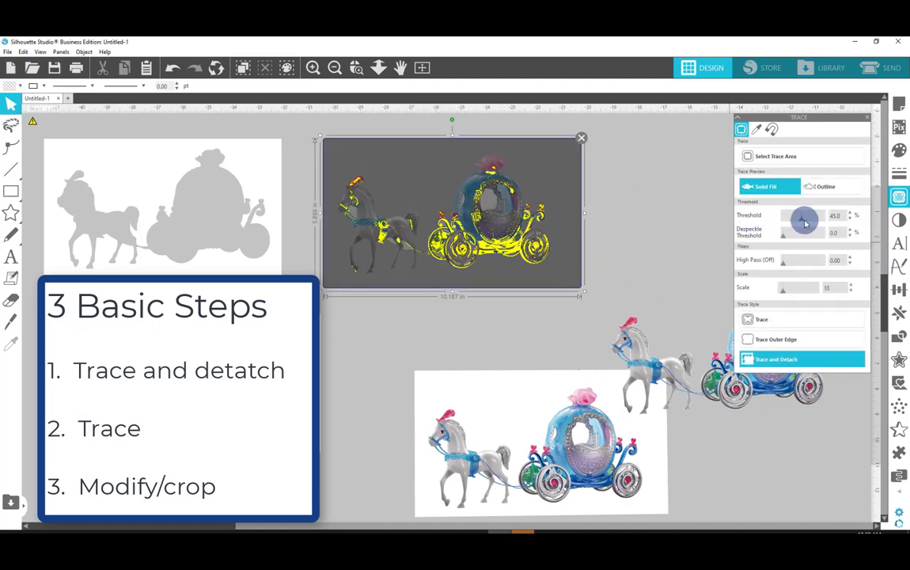
left_click_drag(804, 215, 823, 216)
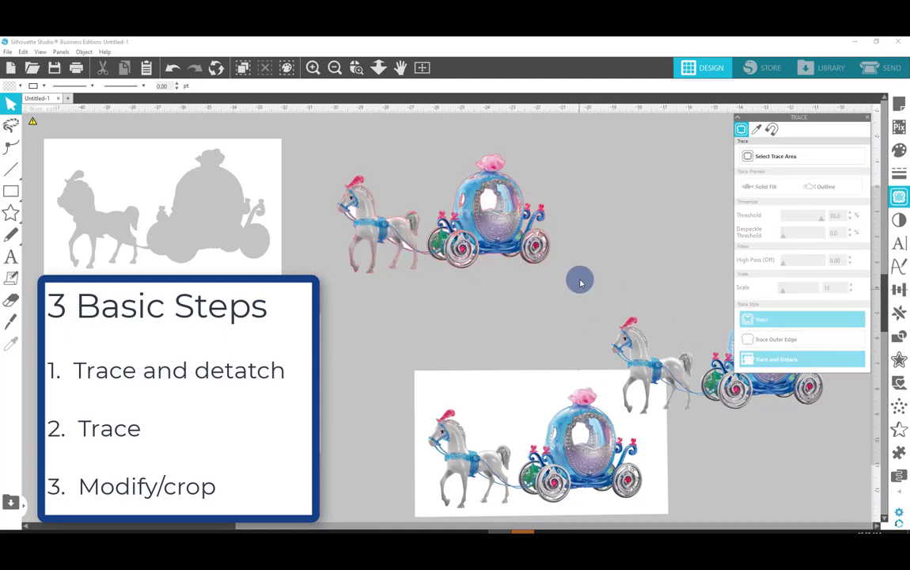
left_click(483, 222)
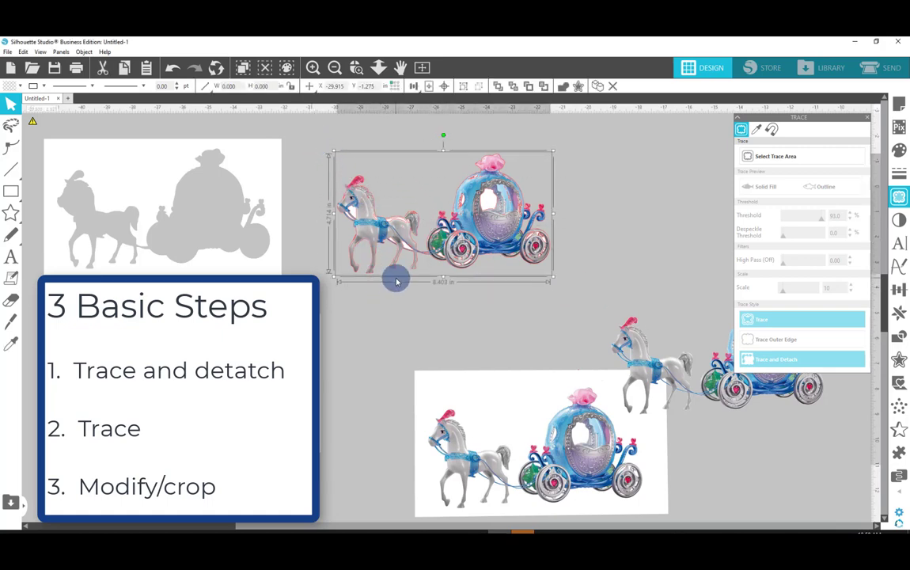
mouse_move(566, 154)
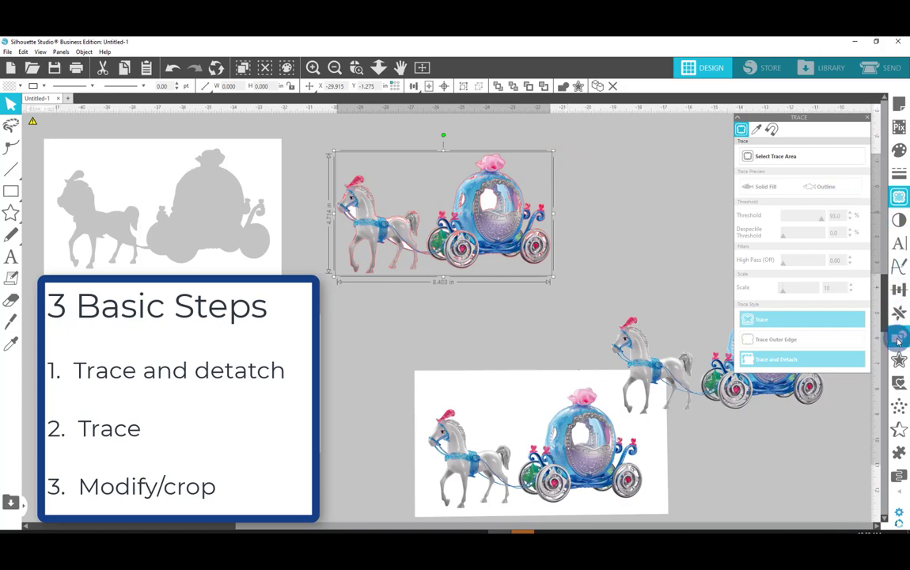
Step: Open the Modify panel for the traced carriage, leaving a blue rectangle covering it
left_click(897, 338)
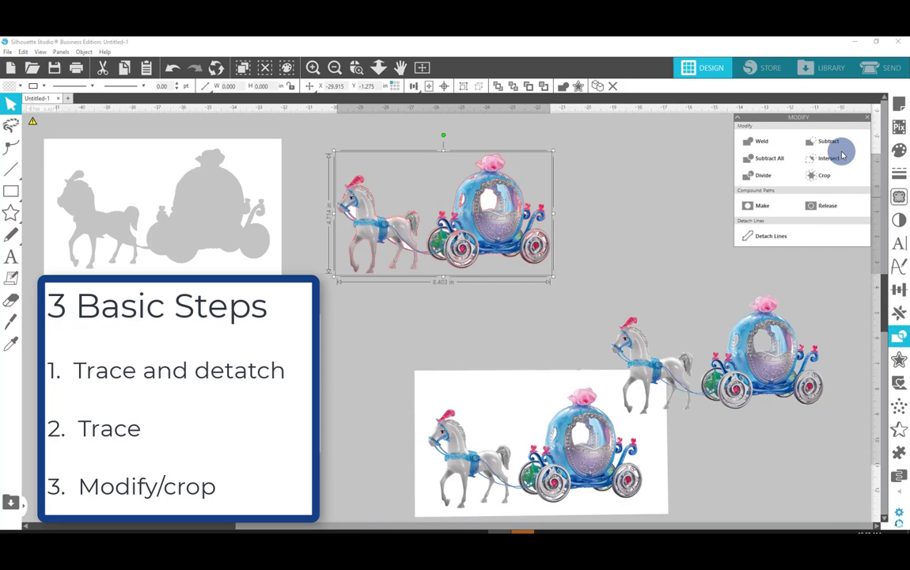
left_click(821, 175)
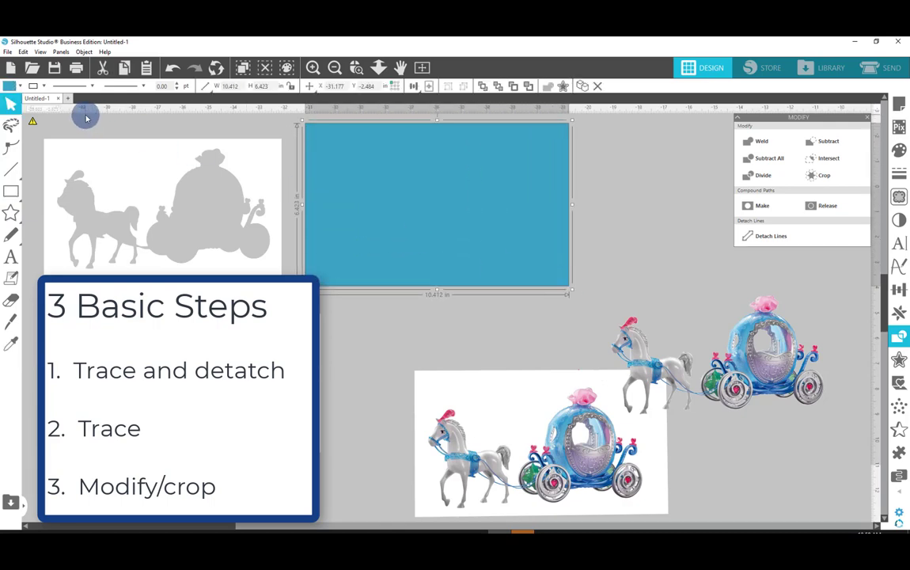
Step: Fill the covering rectangle purple and send it behind the carriage cutout
left_click(10, 82)
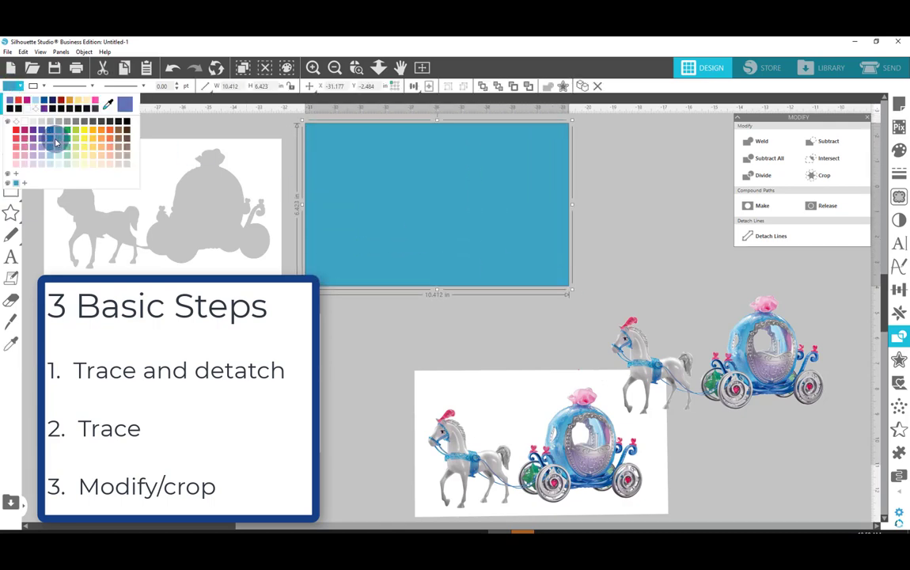
left_click(42, 134)
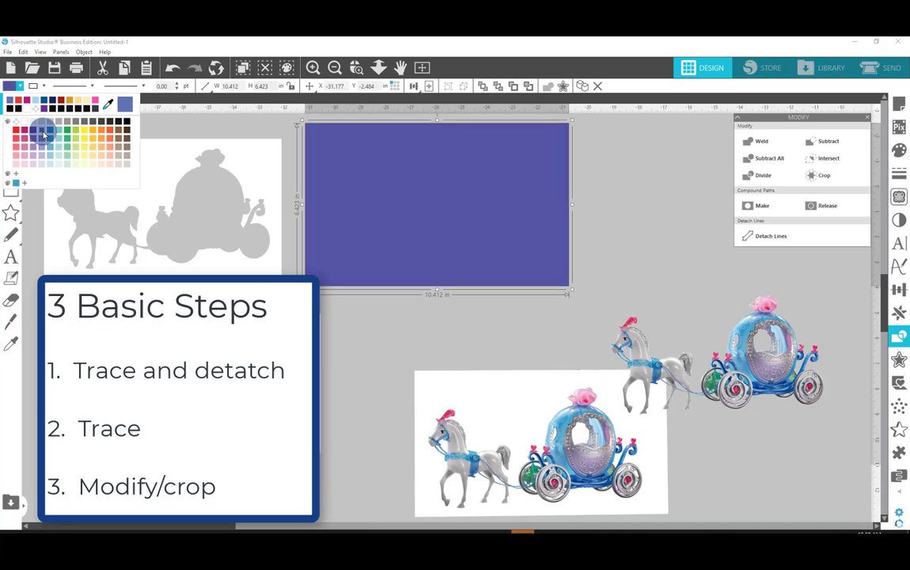
right_click(507, 244)
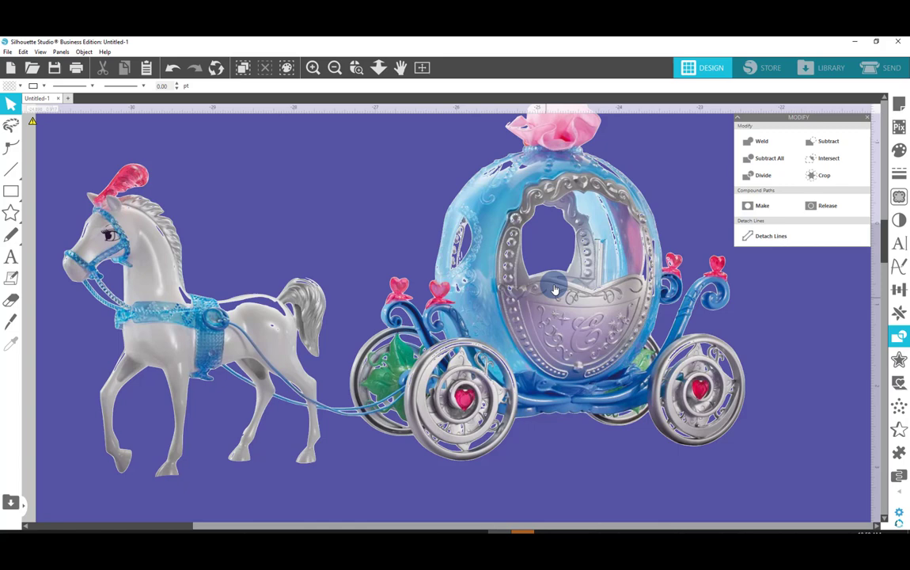
mouse_move(617, 329)
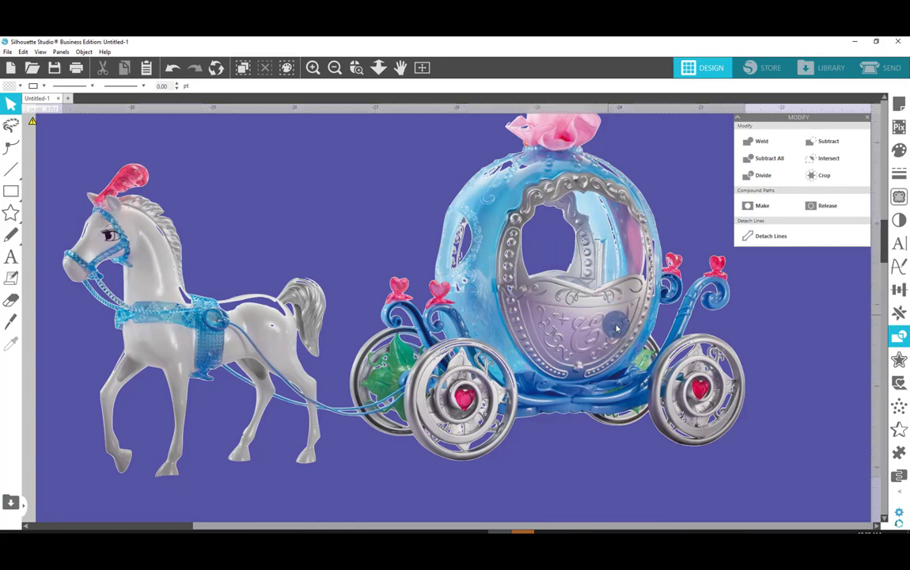
left_click_drag(617, 328, 266, 334)
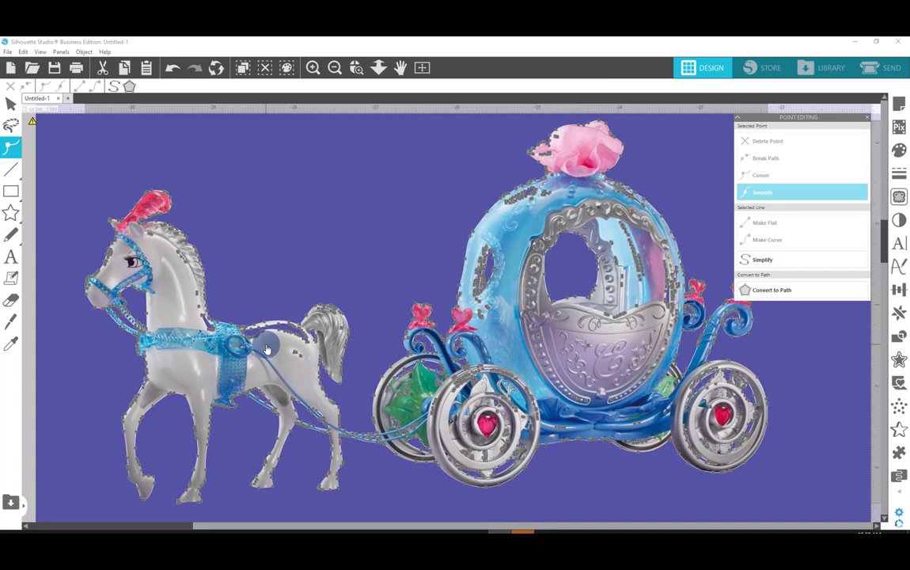
mouse_move(448, 345)
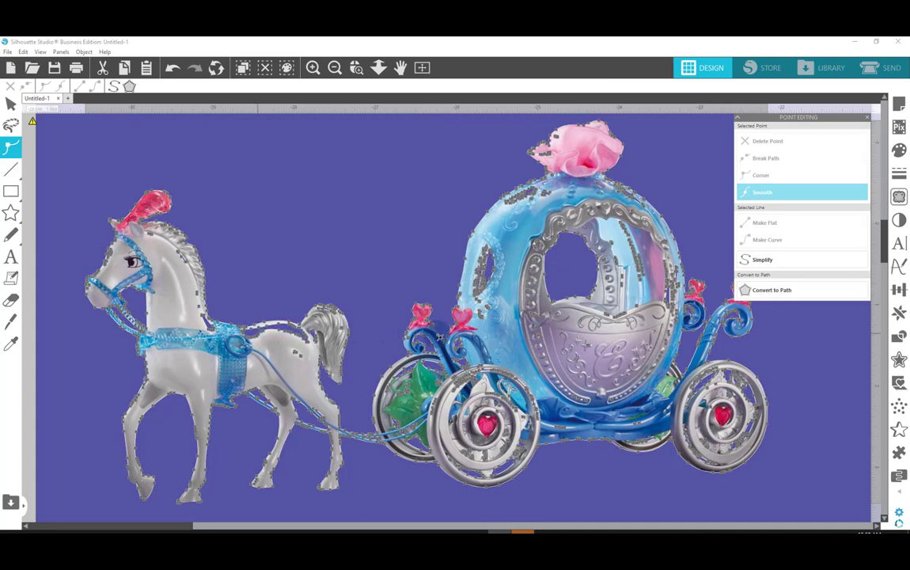
mouse_move(775, 260)
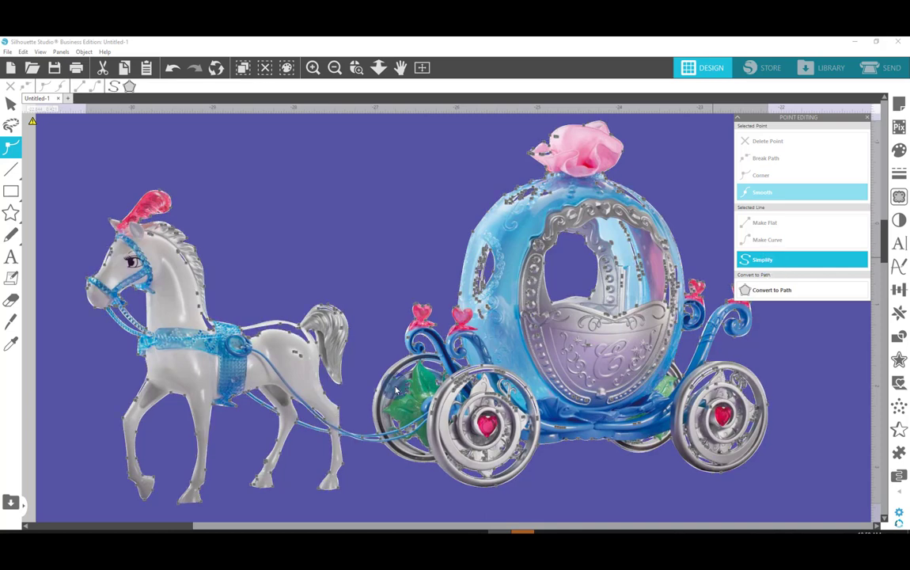
left_click(762, 259)
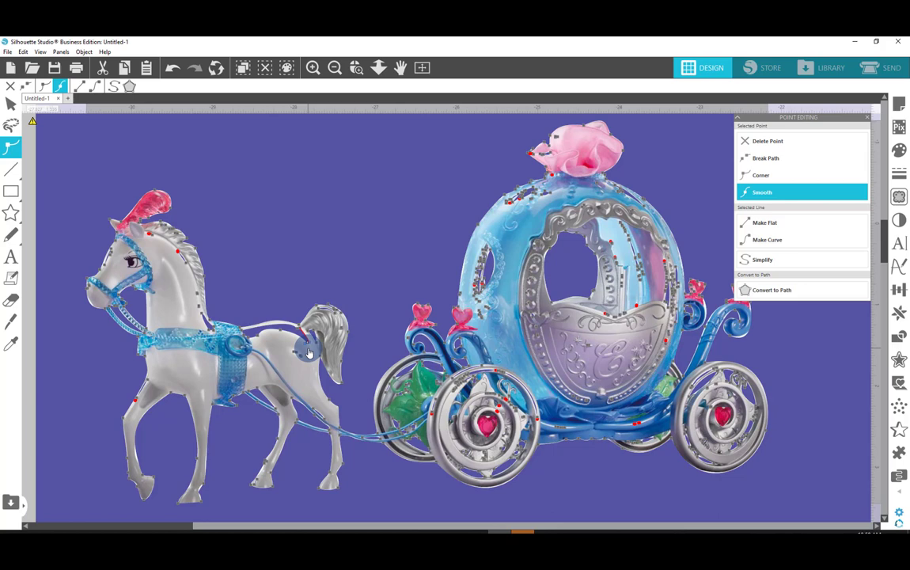
mouse_move(269, 337)
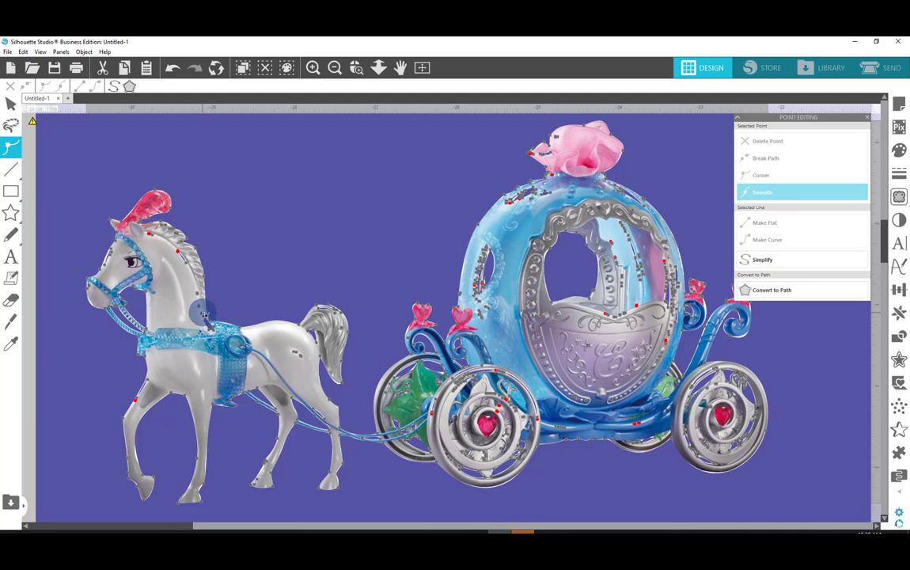
left_click(762, 175)
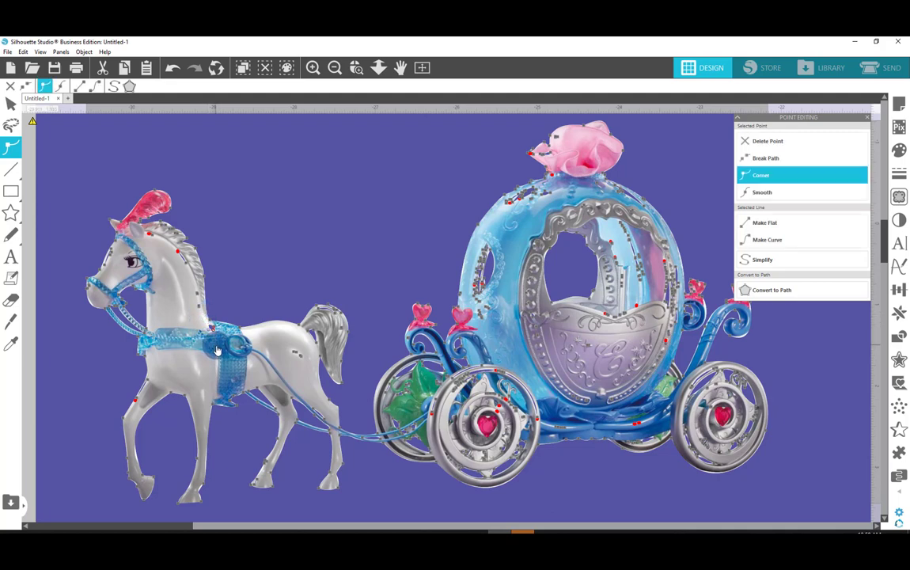
left_click(763, 192)
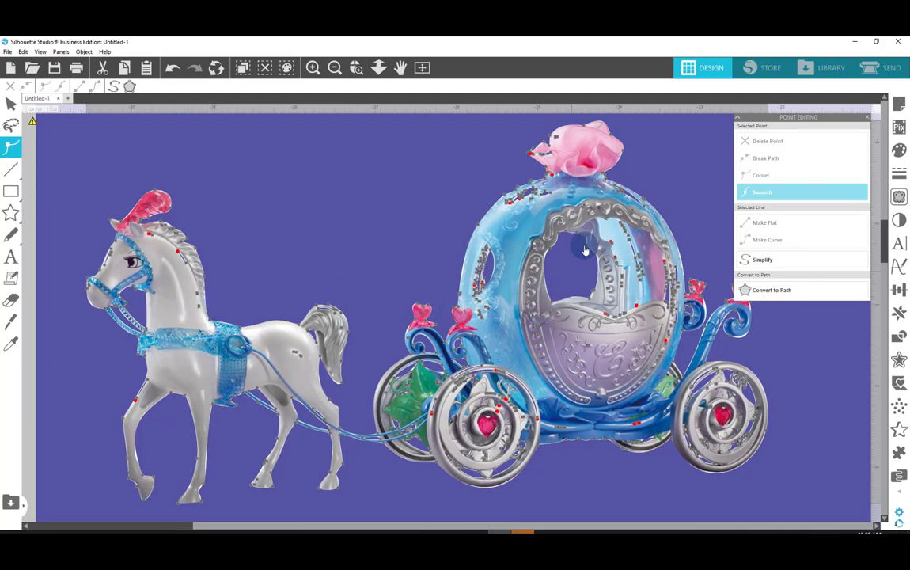
mouse_move(543, 212)
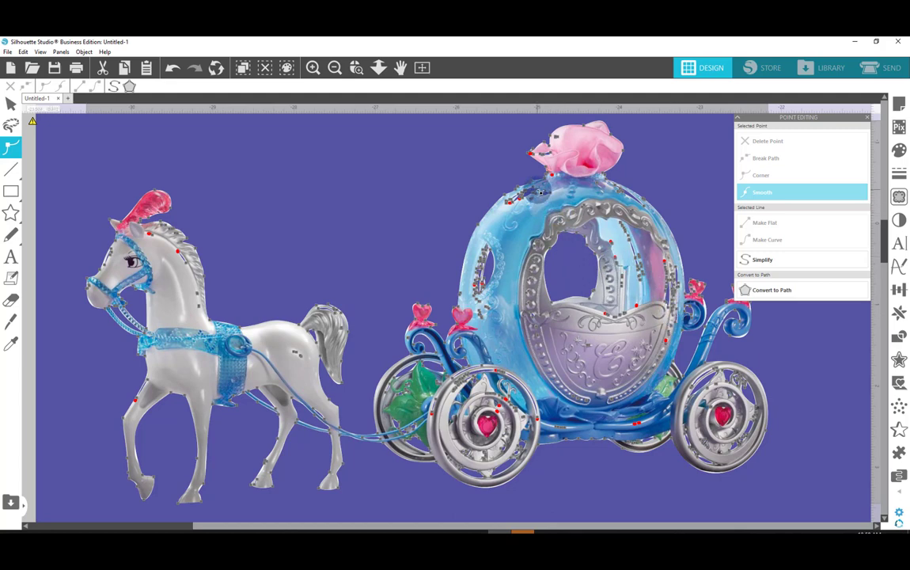
left_click(761, 175)
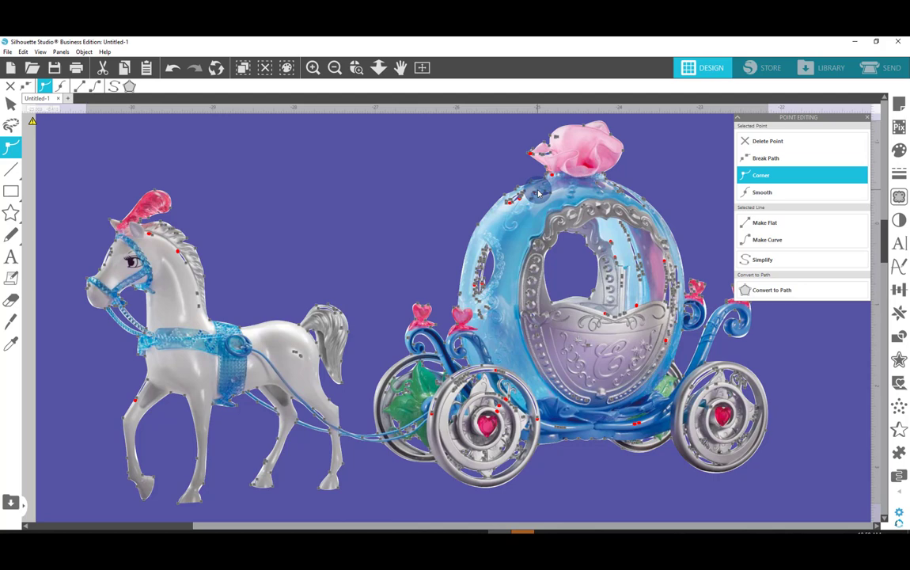
left_click(762, 191)
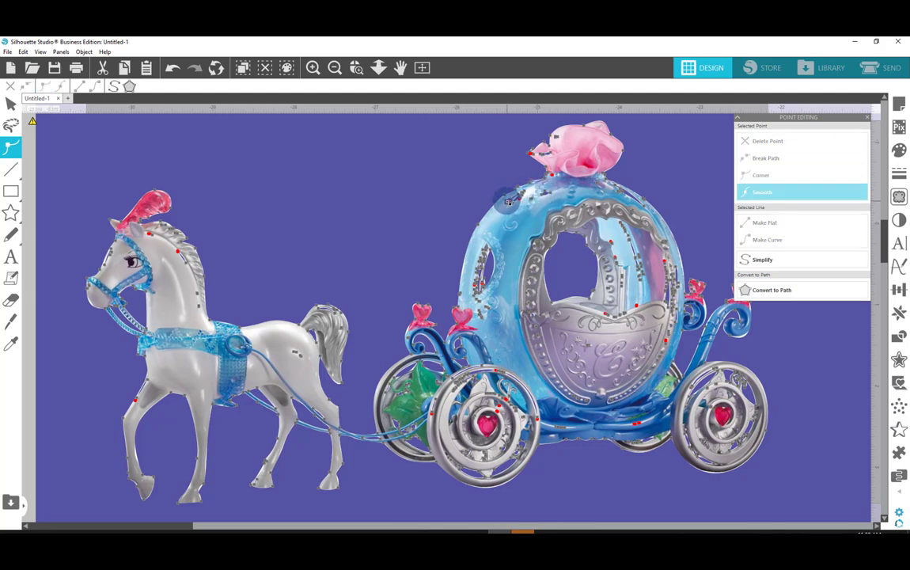
mouse_move(524, 196)
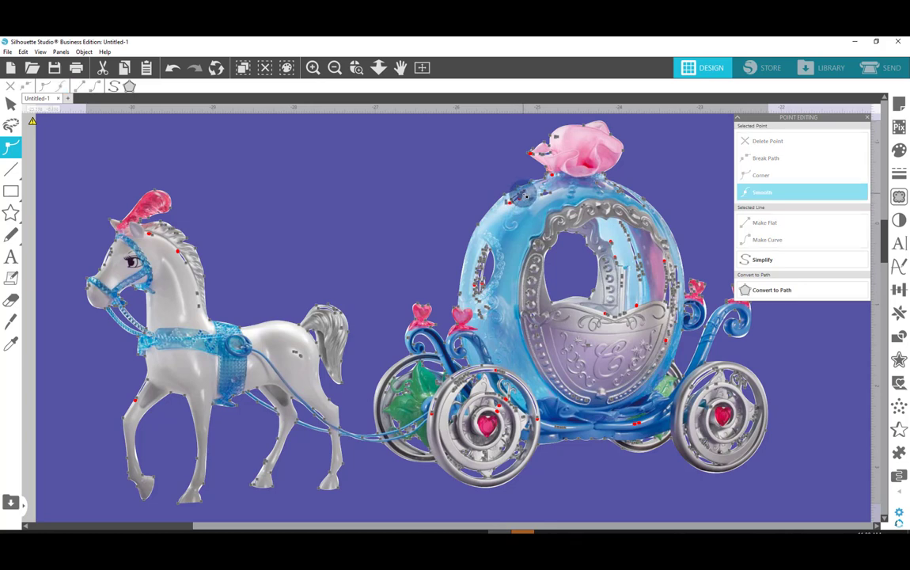
mouse_move(644, 209)
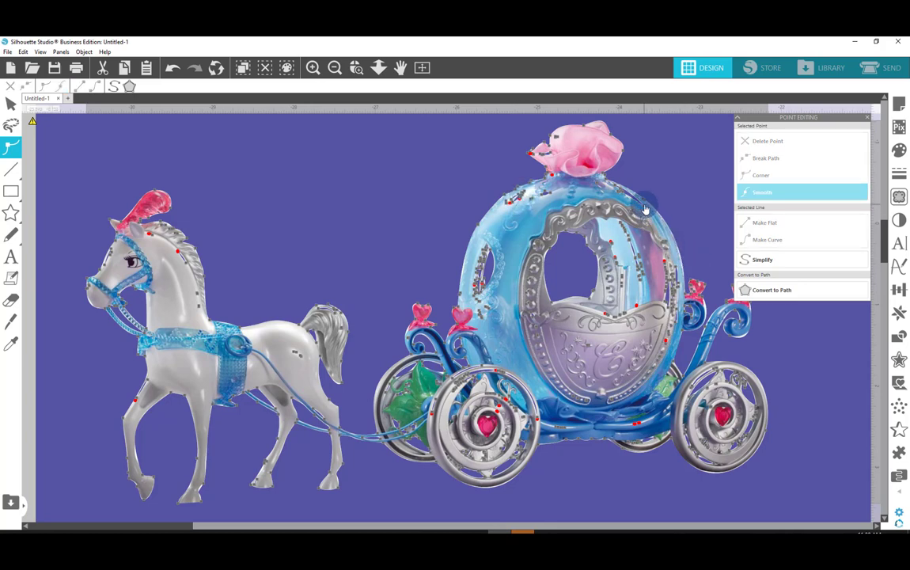
left_click(761, 175)
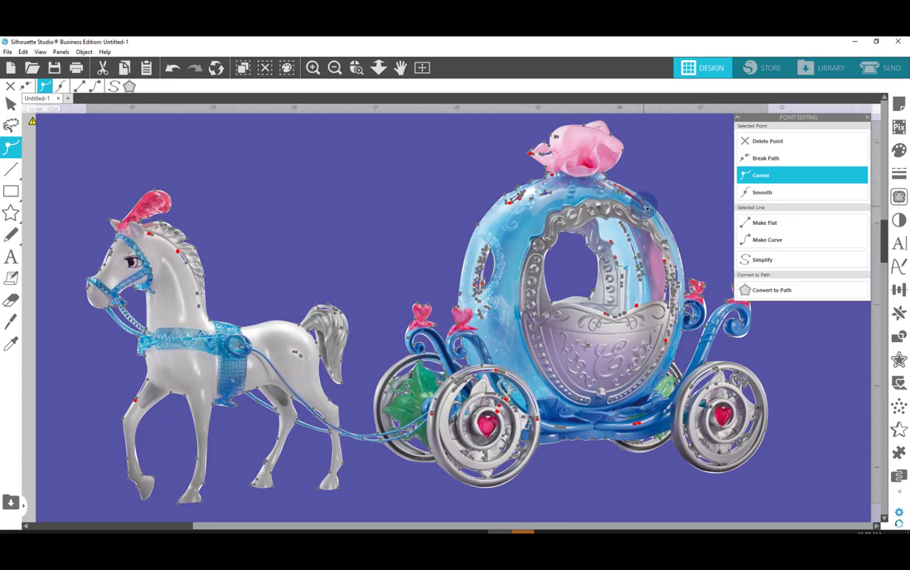
mouse_move(641, 216)
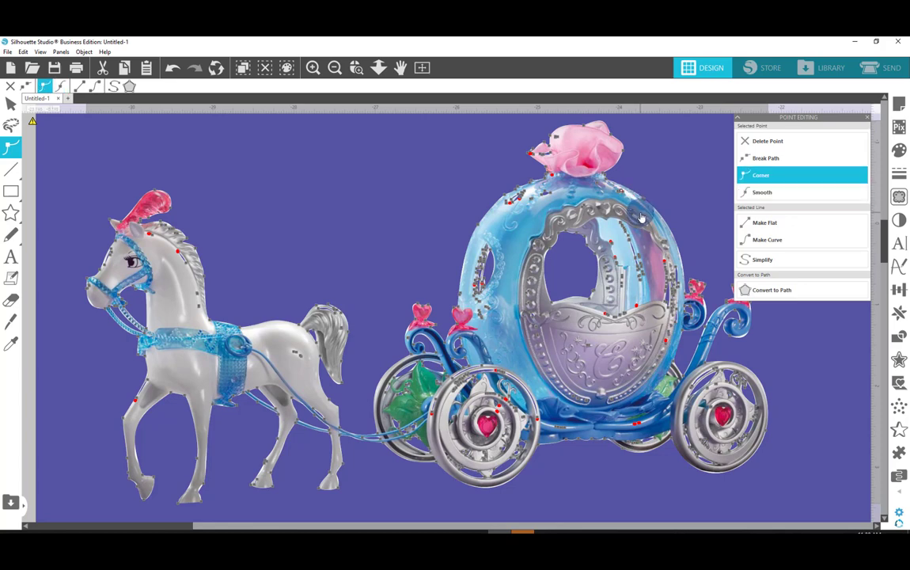
left_click(764, 192)
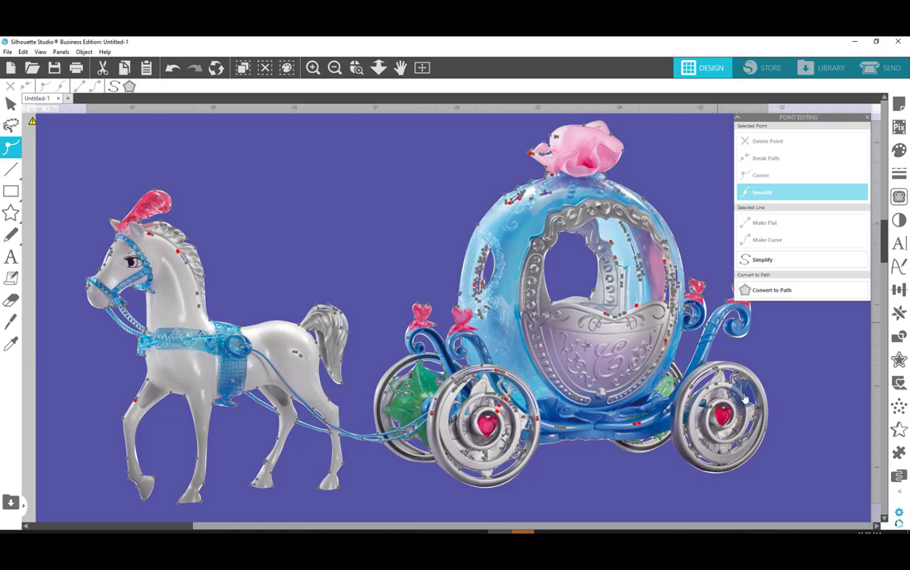
mouse_move(627, 423)
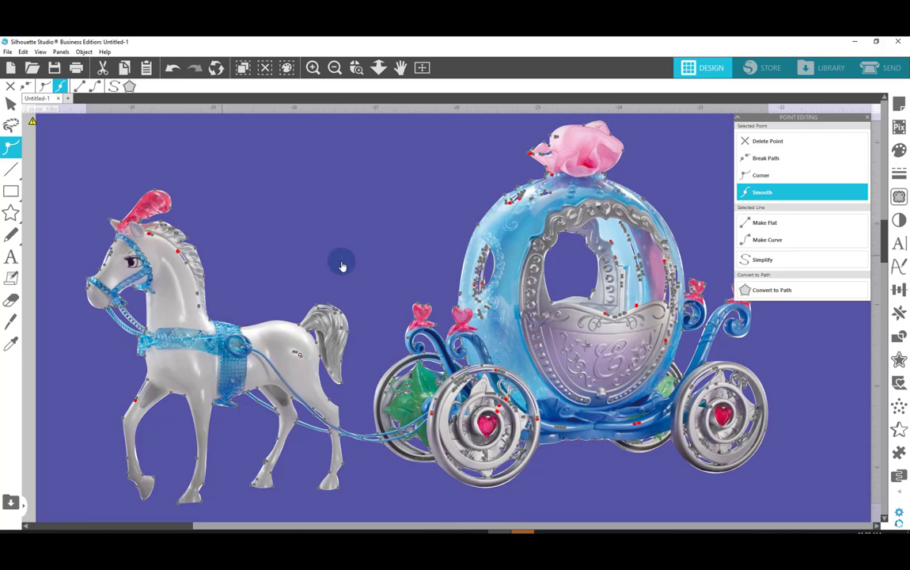
mouse_move(107, 391)
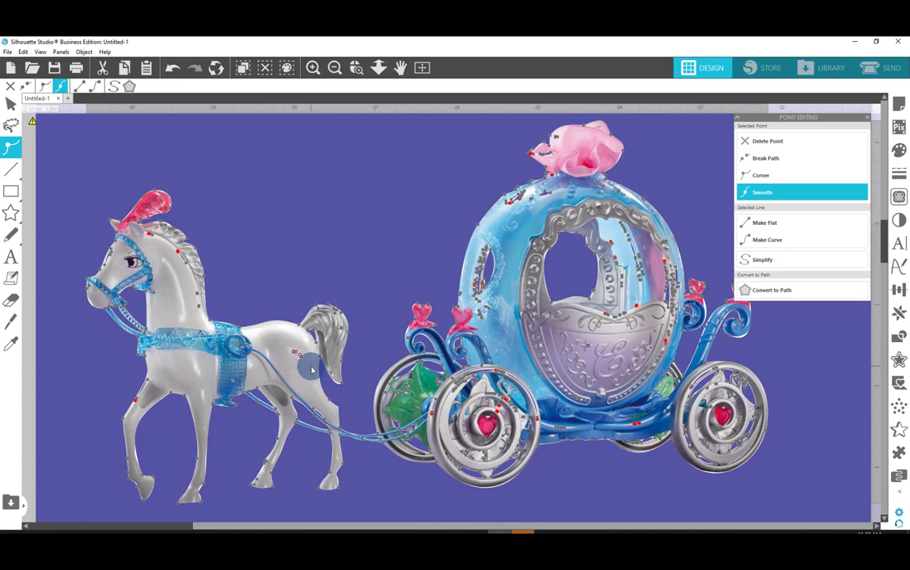
left_click(762, 175)
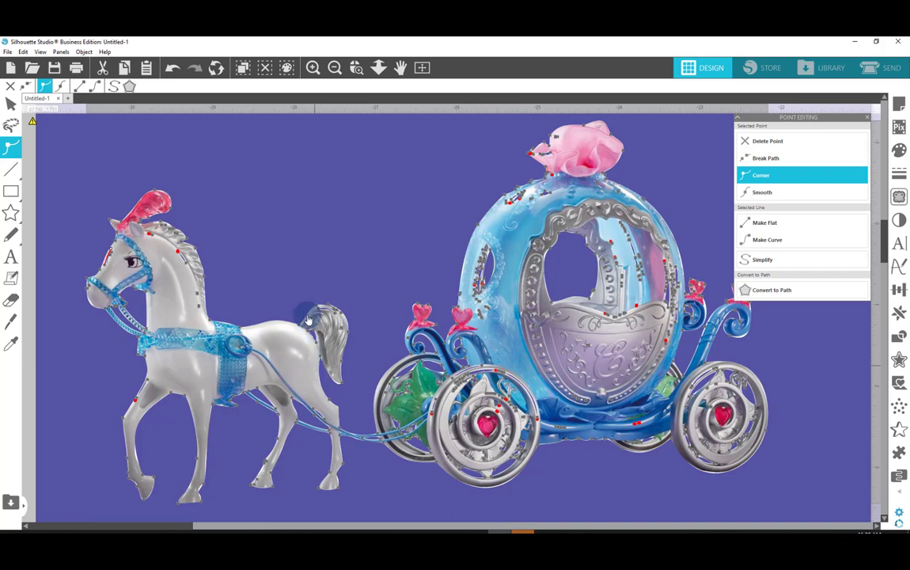
left_click(762, 192)
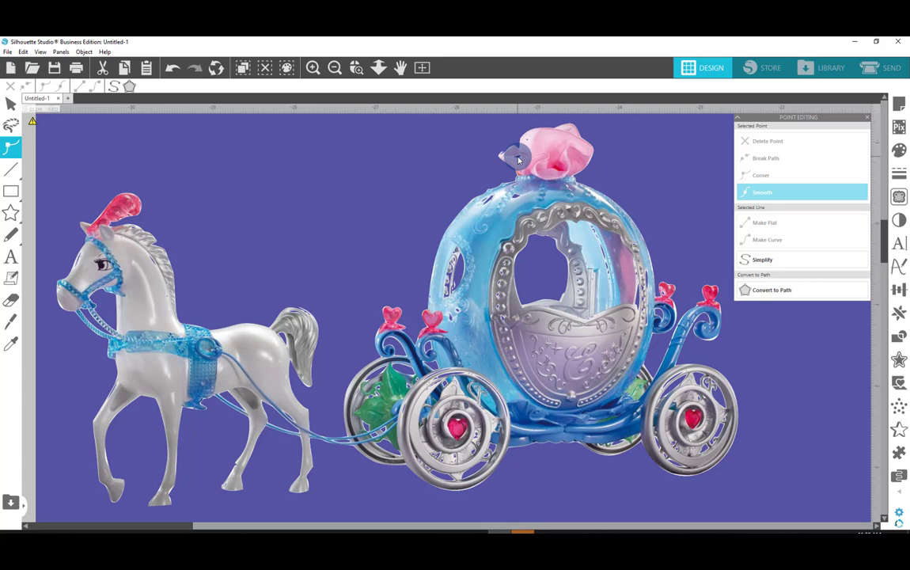
mouse_move(726, 439)
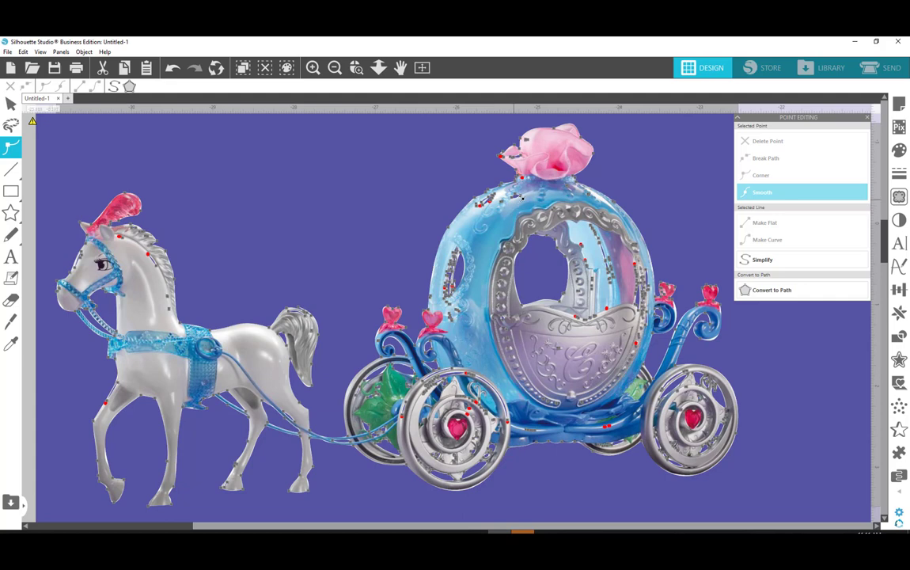
Step: Select and deselect a carriage-top trace point, then zoom out to the full workspace
left_click(762, 174)
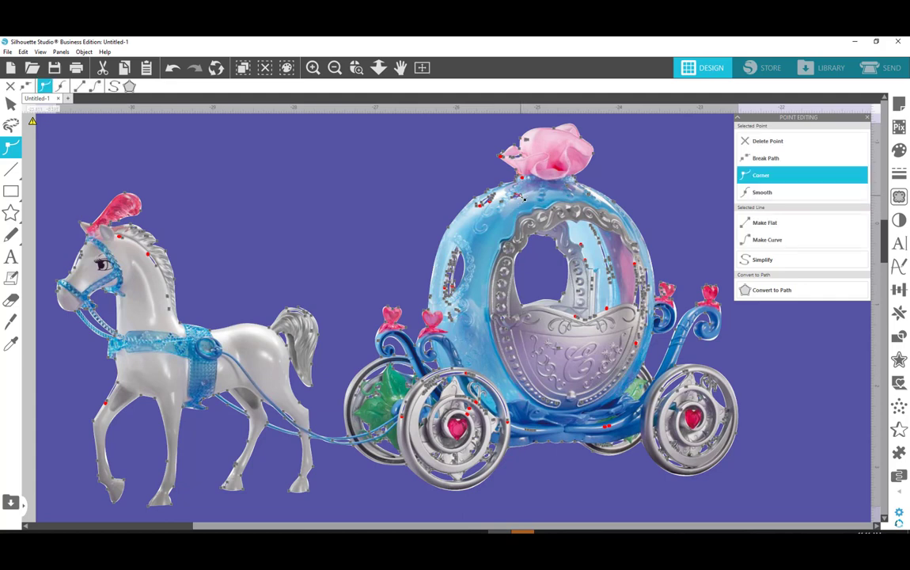
left_click(763, 191)
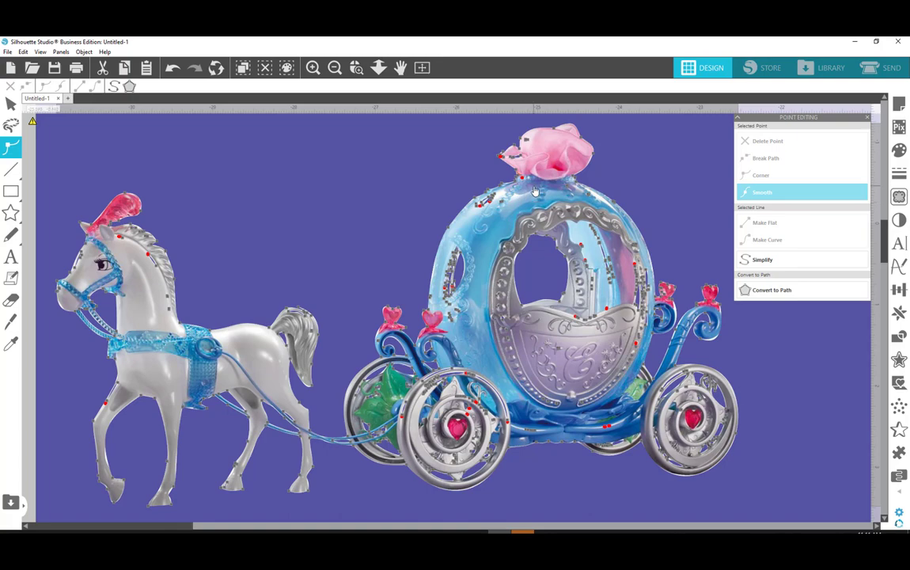
mouse_move(335, 68)
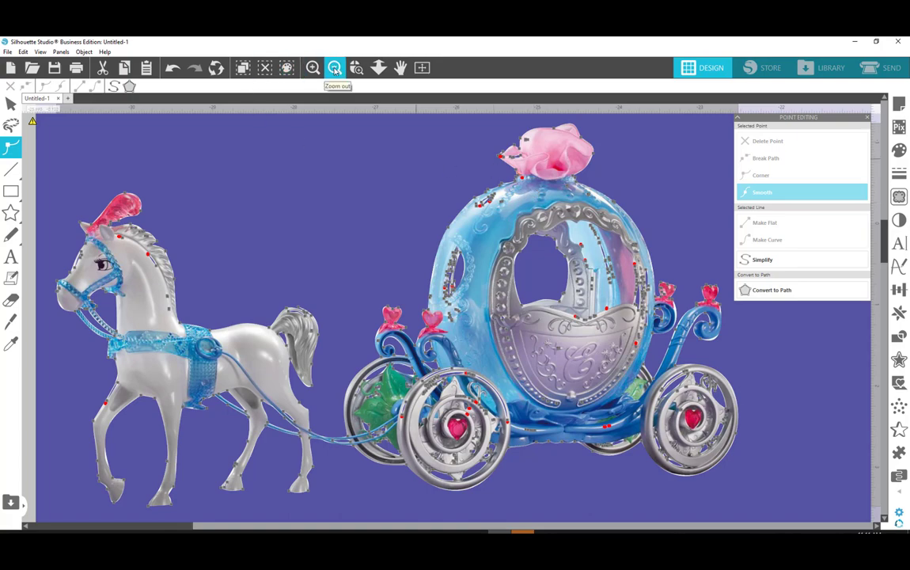
left_click(338, 67)
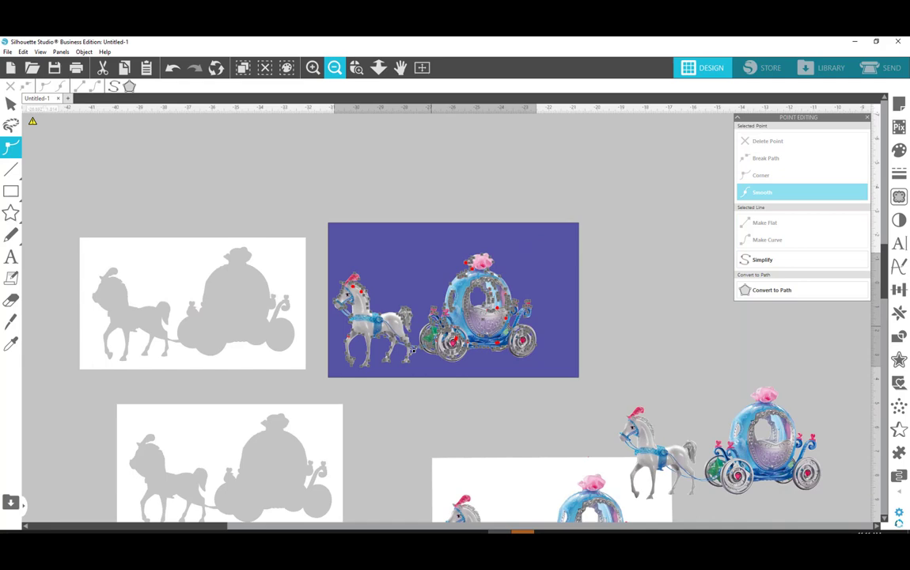
Step: Move the purple carriage photo right and show the upper white silhouette's outline points
left_click(458, 309)
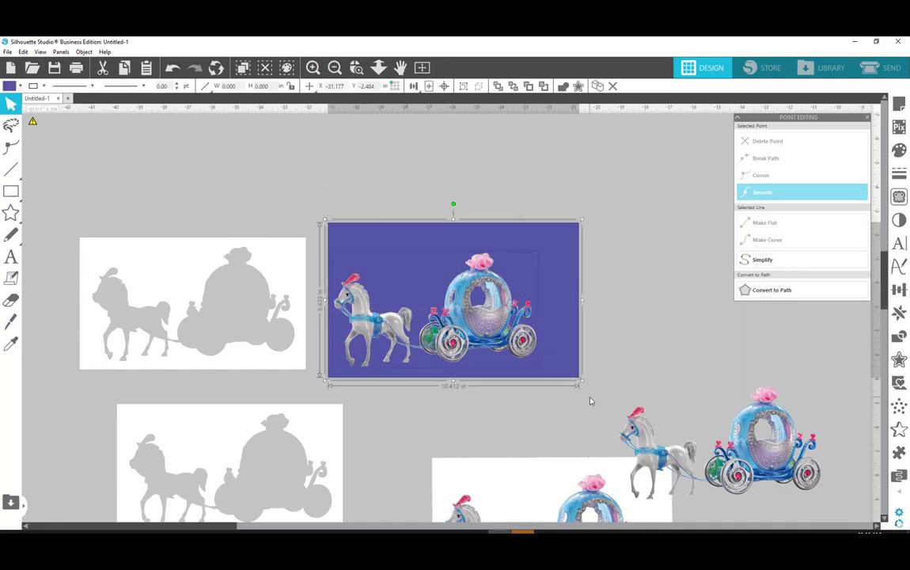
left_click_drag(453, 301, 687, 247)
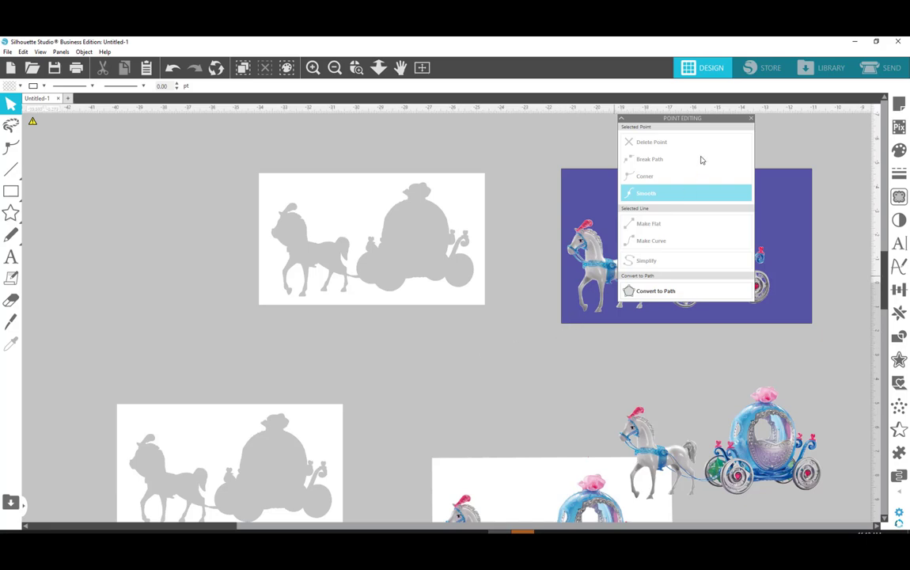
left_click(750, 118)
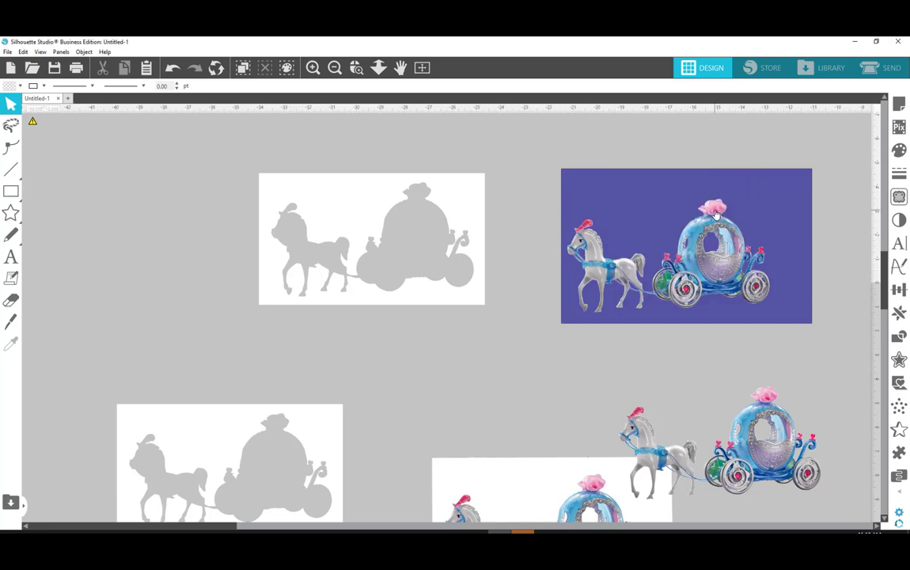
mouse_move(707, 243)
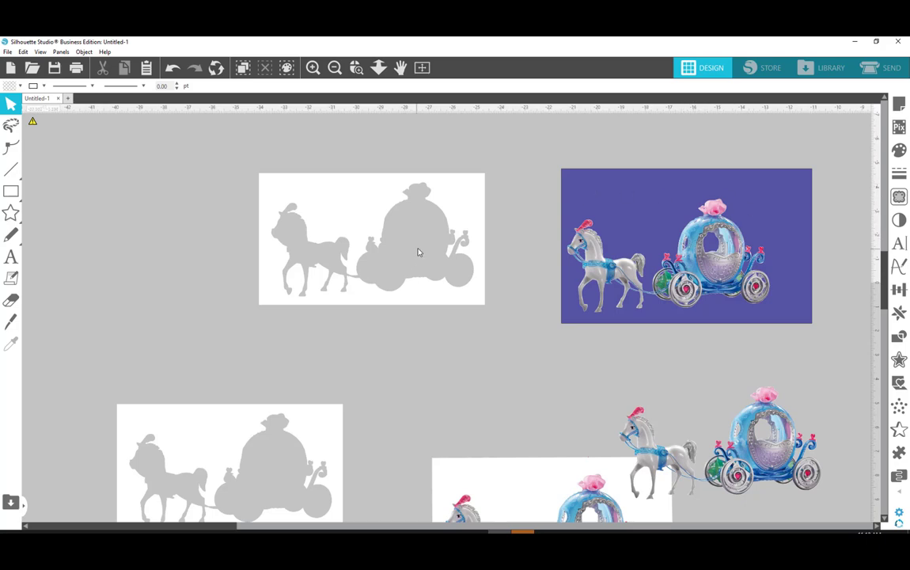
left_click(12, 147)
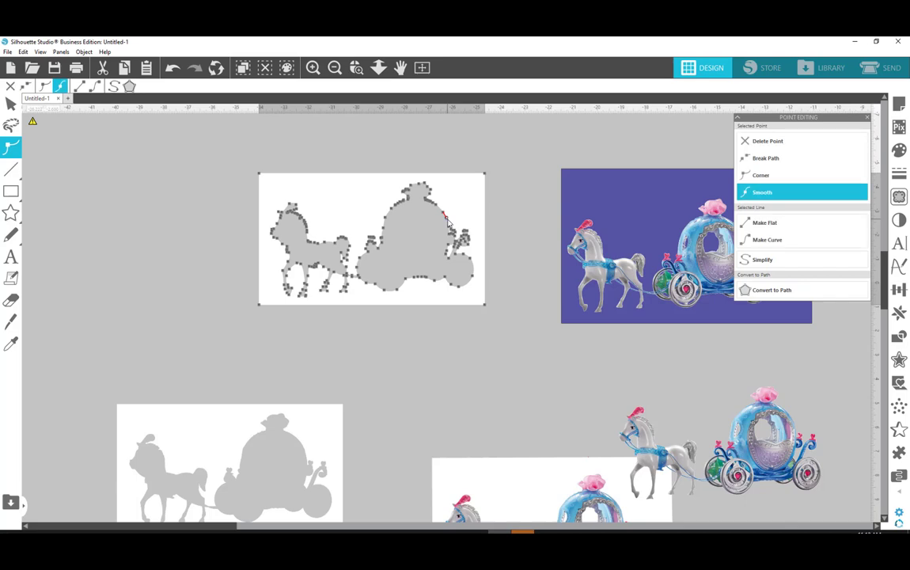
Step: Select the nodes along the silhouette's carriage dome outline for removal
left_click(761, 175)
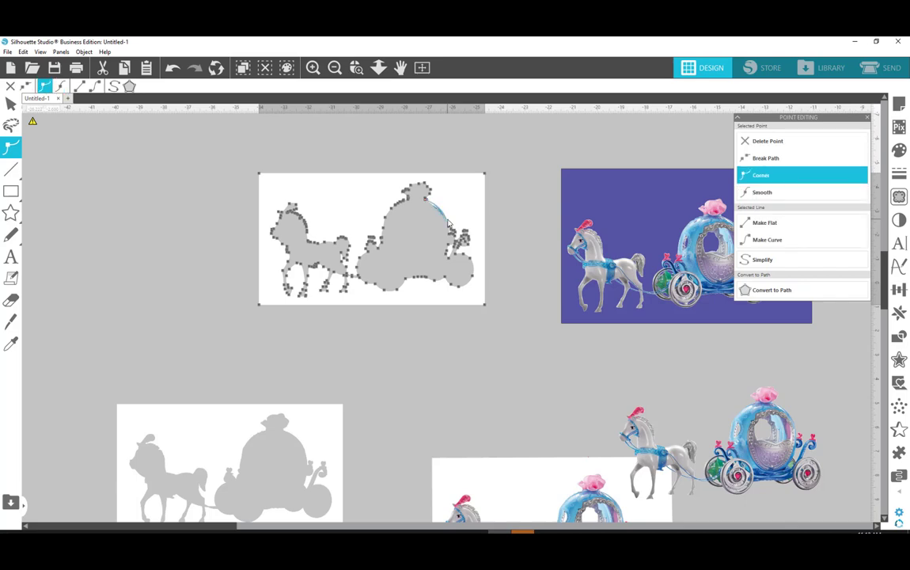
left_click(762, 191)
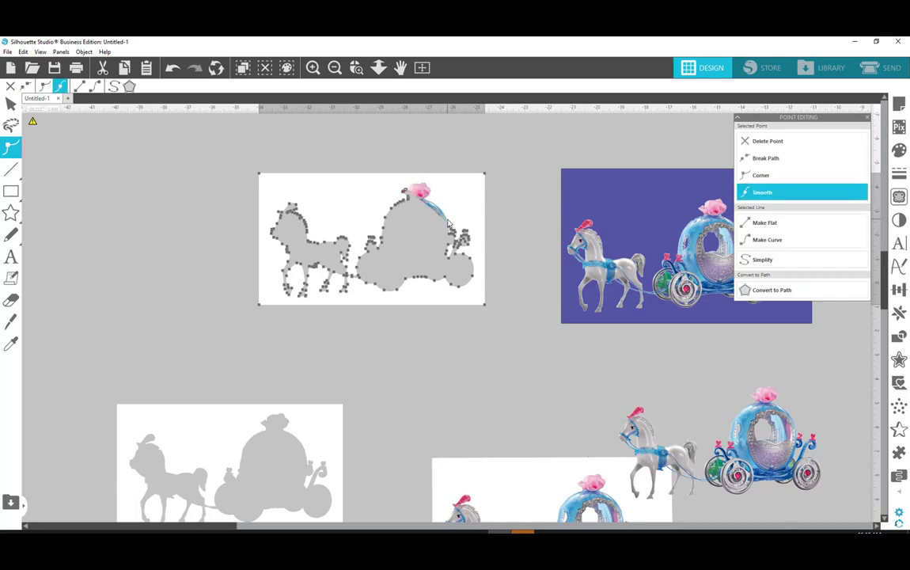
left_click(761, 175)
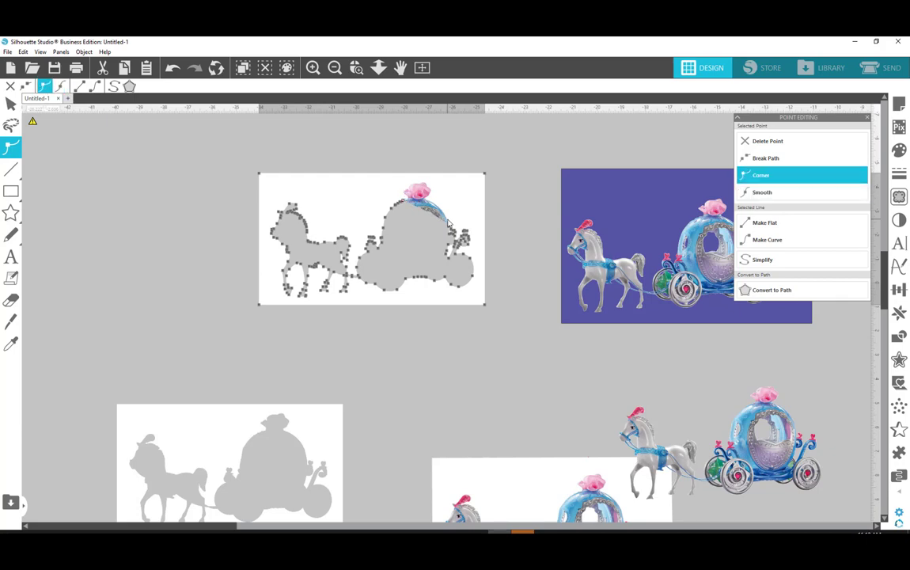
left_click(763, 193)
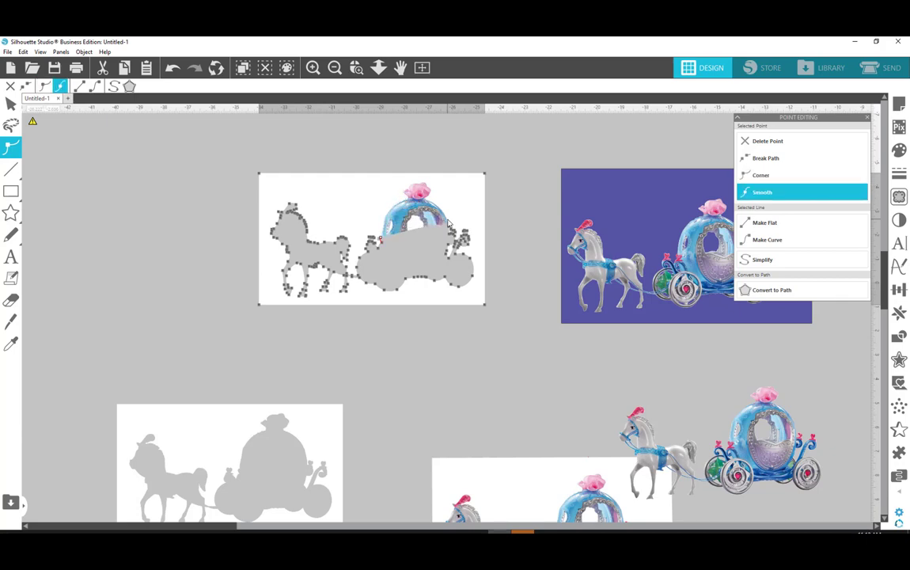
left_click(761, 174)
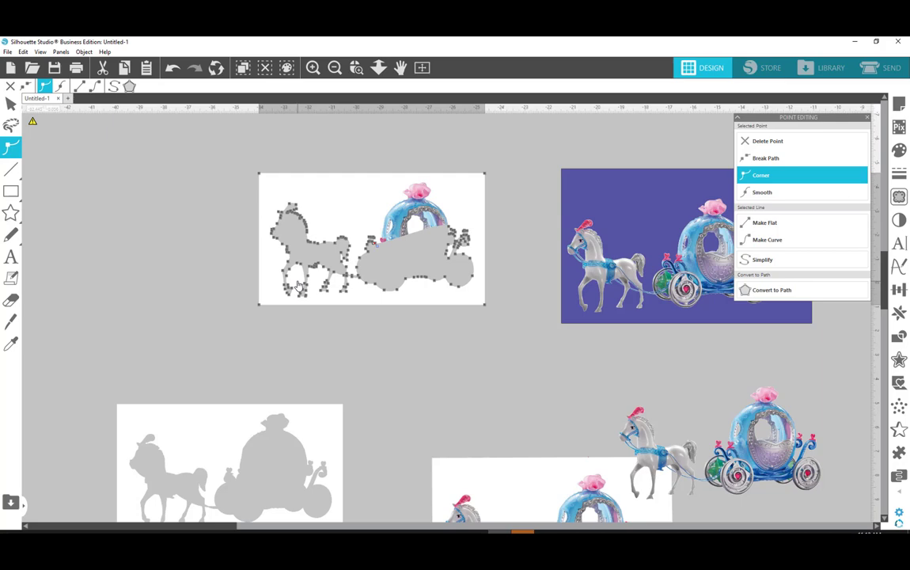
mouse_move(275, 186)
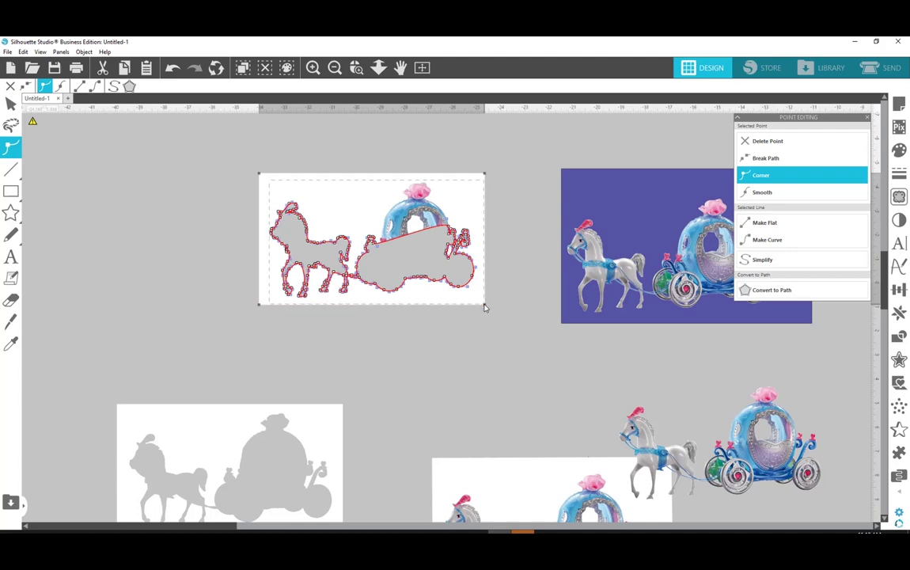
Step: Delete the selected dome points and zoom back to the purple carriage photo
left_click(762, 192)
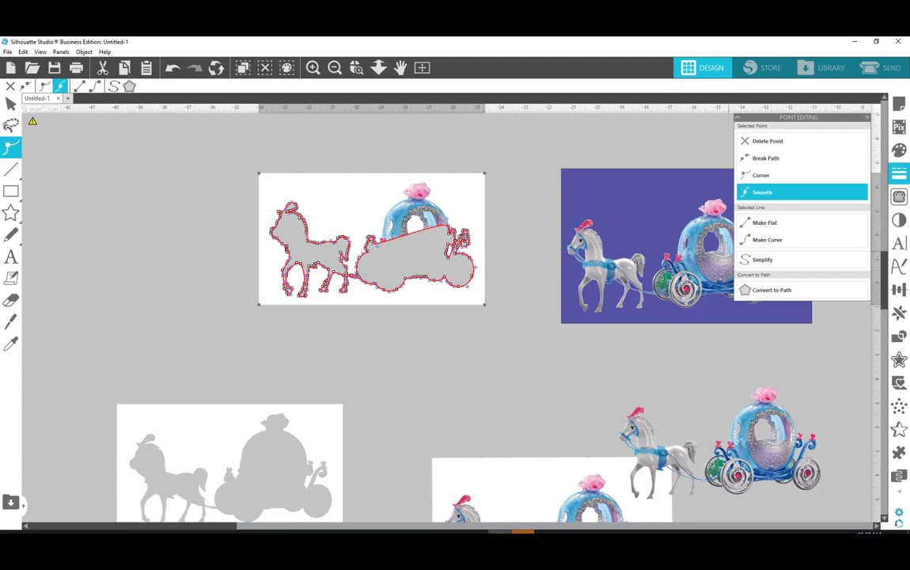
mouse_move(819, 128)
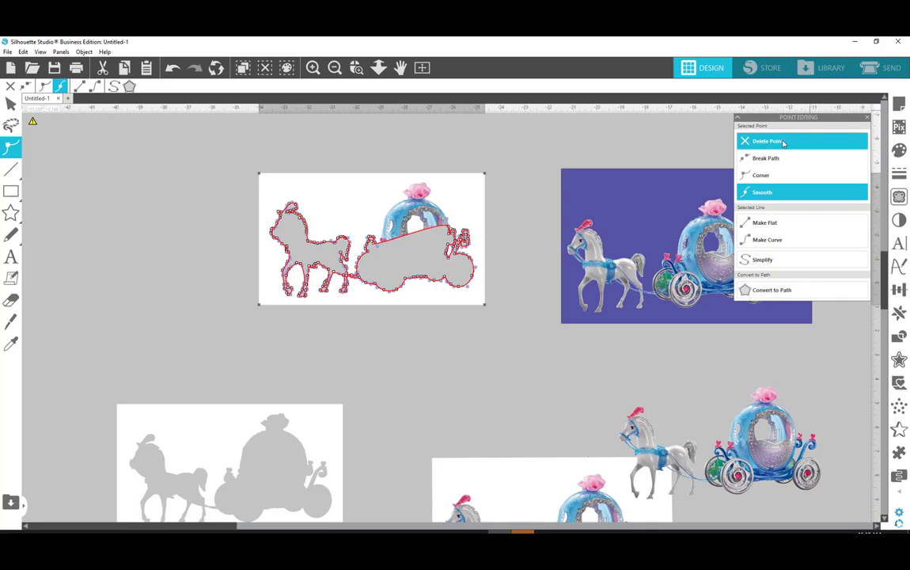
mouse_move(784, 143)
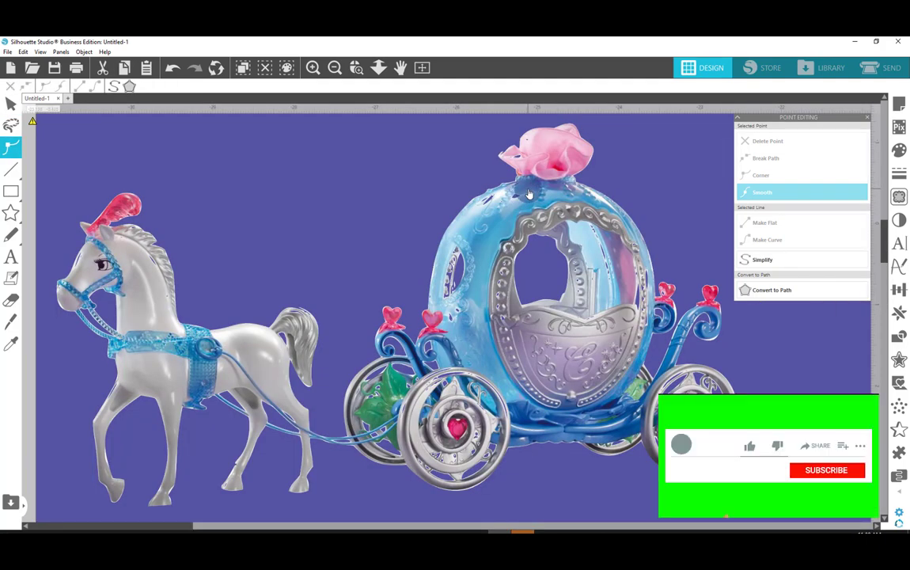
left_click(828, 469)
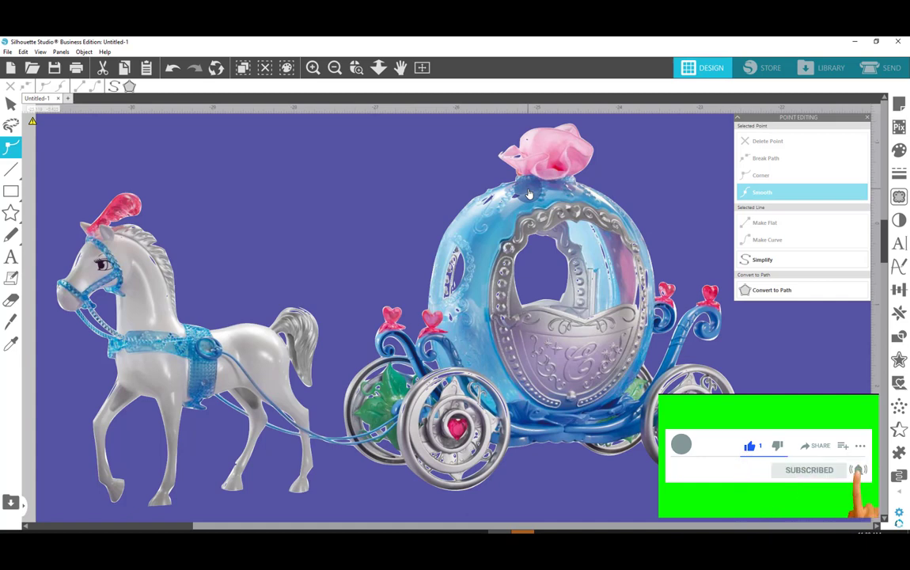